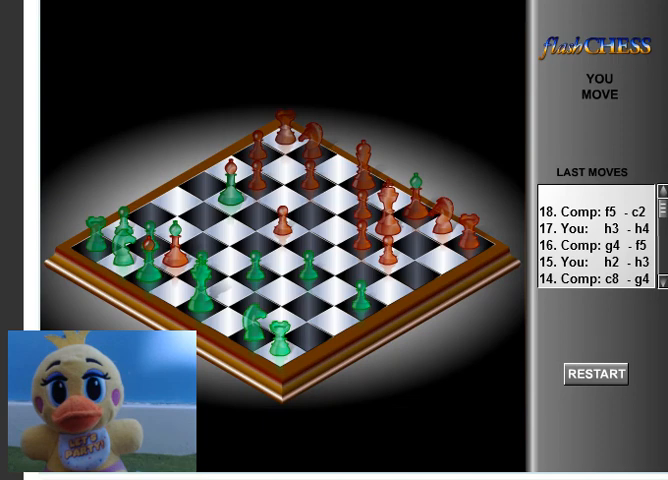
# Play green moves until move 32, when the computer answers f7 to e8
pyautogui.click(134, 258)
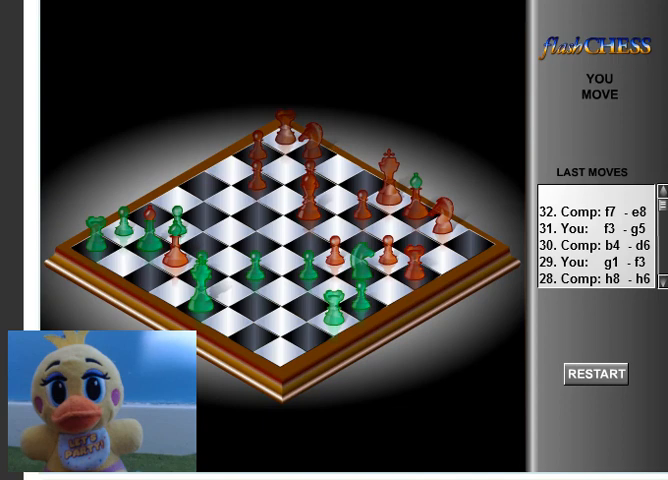
# Play a1-c1, c1-c3 and e3-e4, reaching move 38 where the computer takes on e4
pyautogui.click(248, 280)
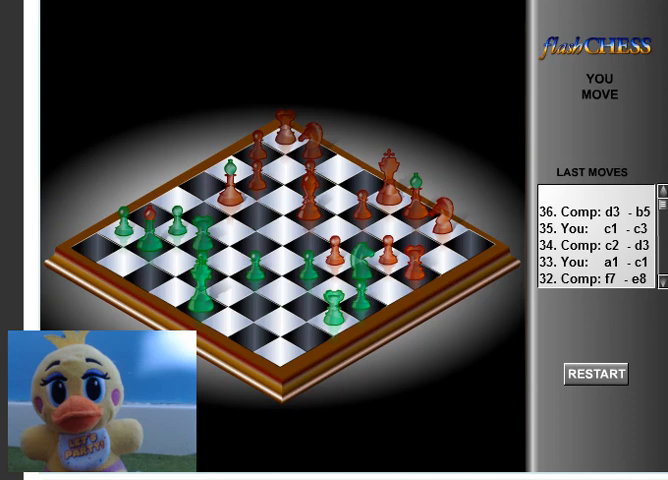
pyautogui.click(247, 281)
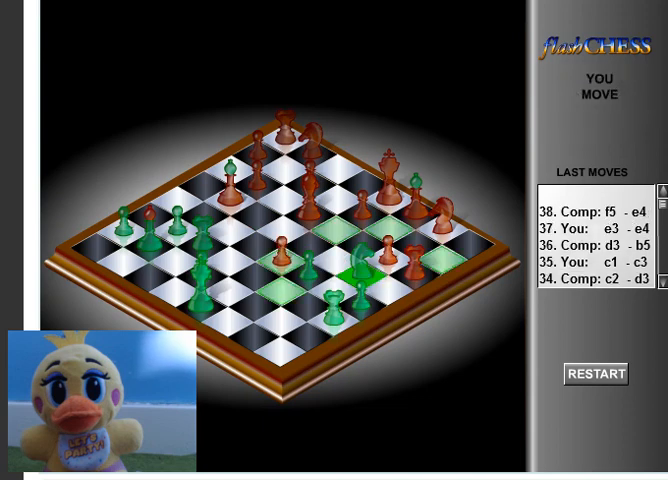
# Play h3-f3 and f3-e3 until the computer checks with e4-h4 at move 44
pyautogui.click(345, 255)
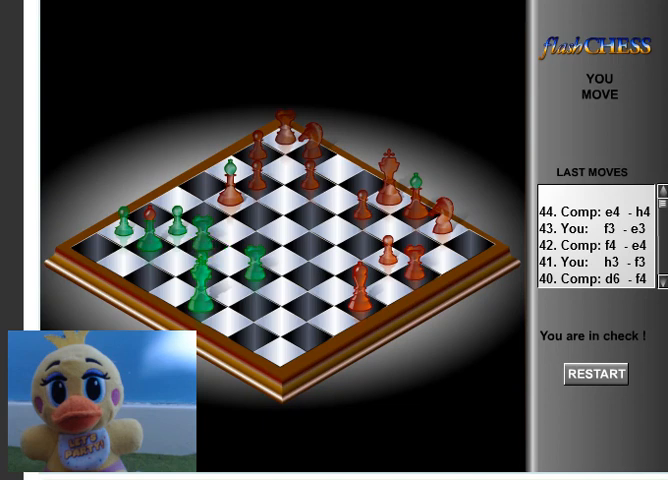
# Escape check and play a3-b4 and c3-c7, reaching move 54 after the computer's e8-f7
pyautogui.click(190, 300)
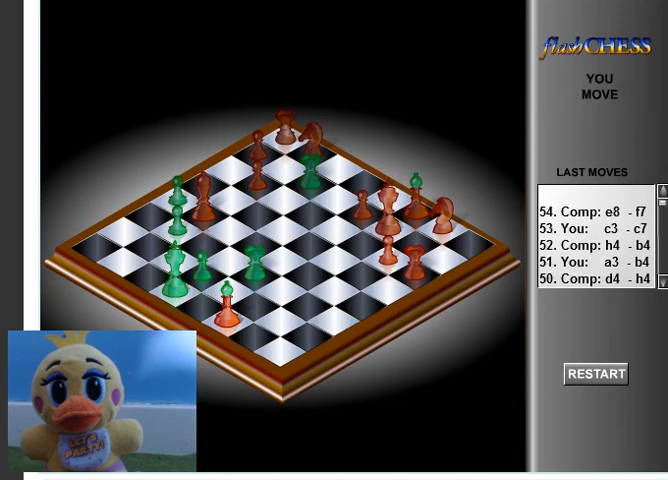
# Select a green piece to show its legal destination squares for move 55
pyautogui.click(311, 180)
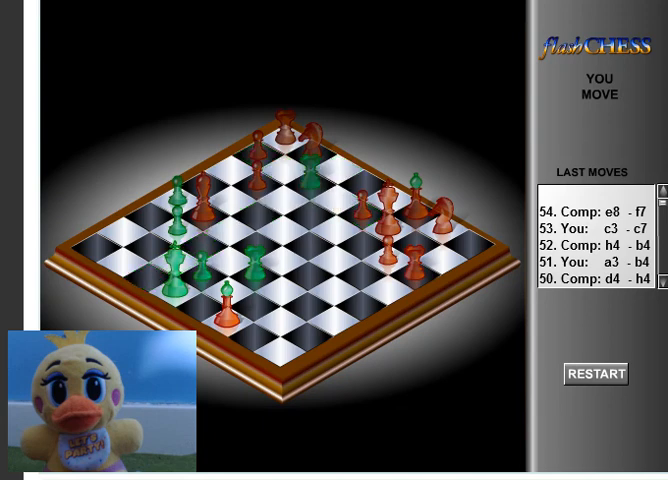
pyautogui.click(247, 272)
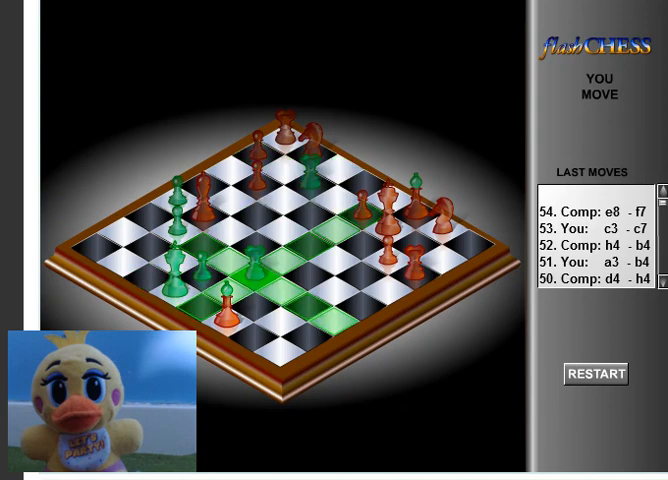